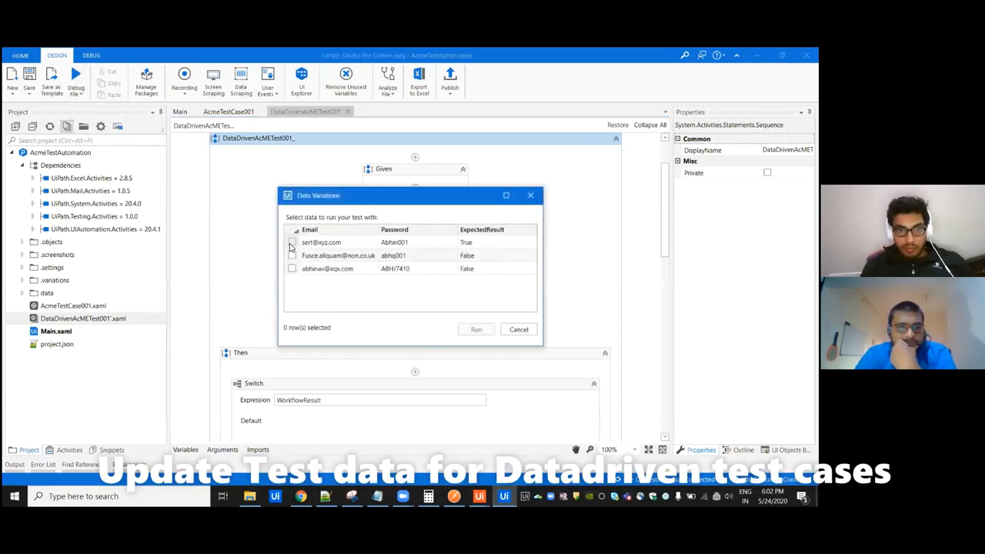
Tick the first two data rows in Data Variations, then cancel without running the test.
{"action": "left_click", "coordinate": [293, 268]}
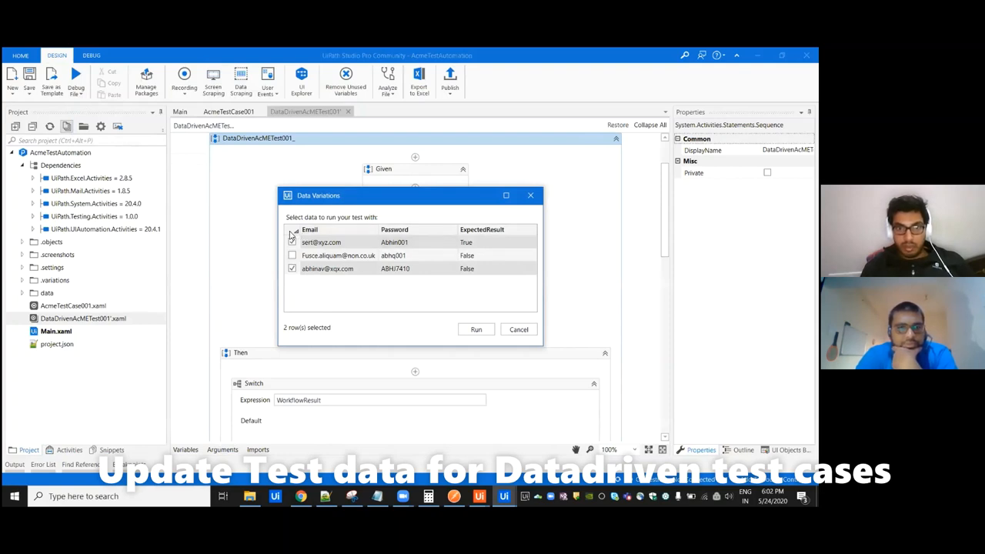
{"action": "left_click", "coordinate": [292, 255]}
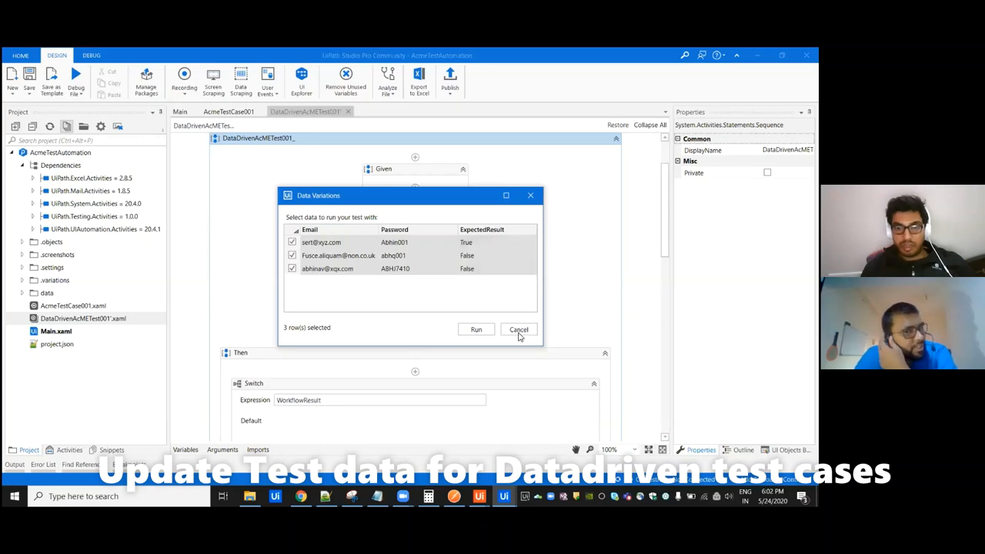
{"action": "left_click", "coordinate": [517, 329]}
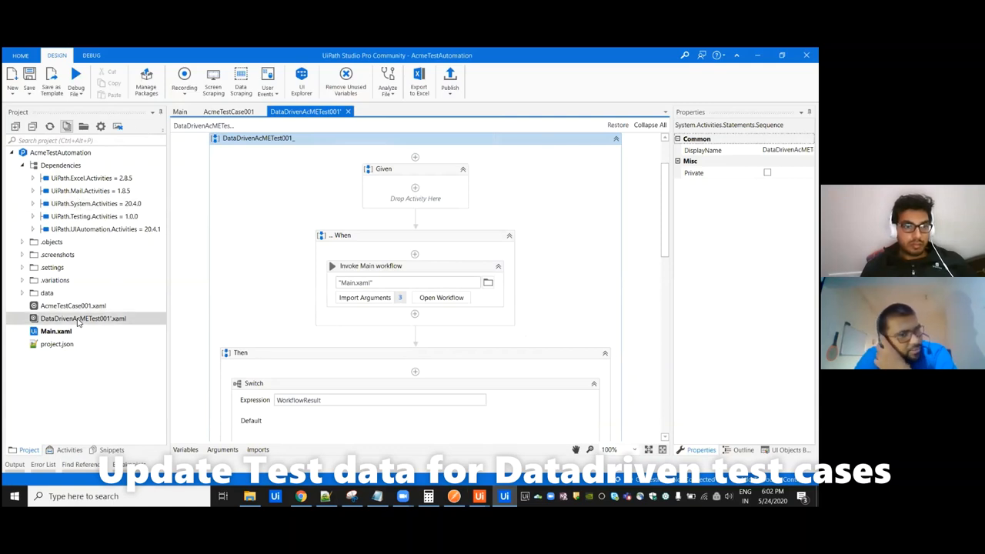
Choose Update Test Data for DataDrivenAcMETest001.xaml in the Project panel.
{"action": "right_click", "coordinate": [83, 317]}
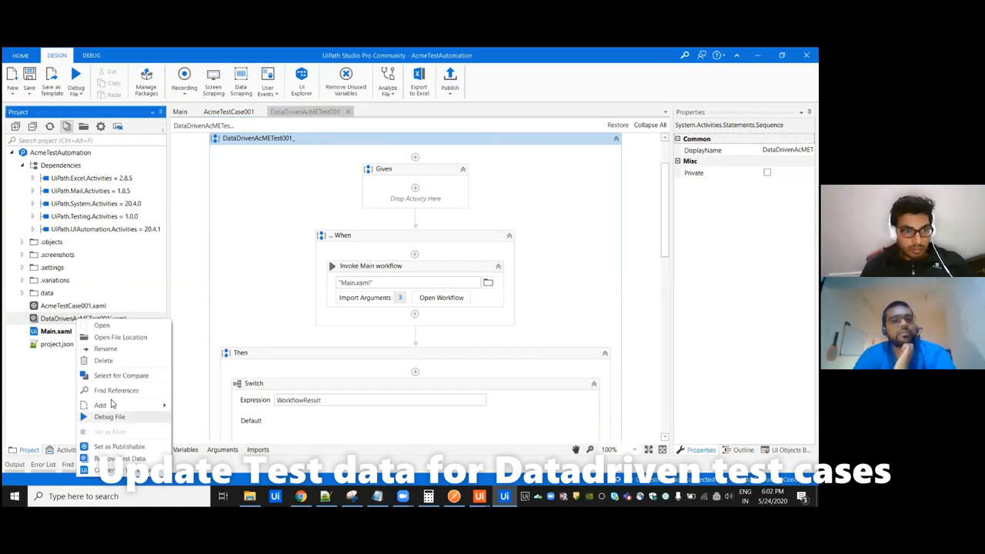
{"action": "mouse_move", "coordinate": [119, 422]}
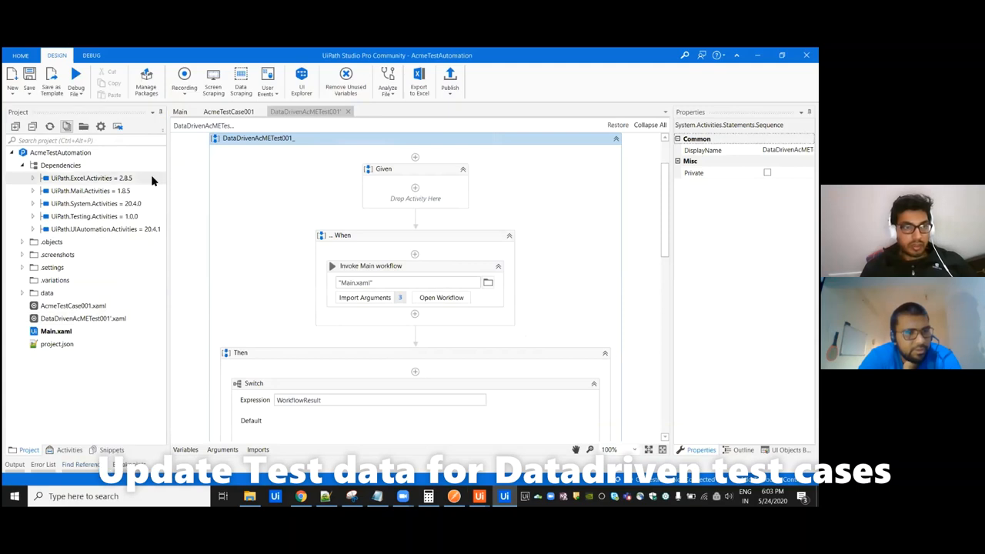
{"action": "right_click", "coordinate": [82, 318]}
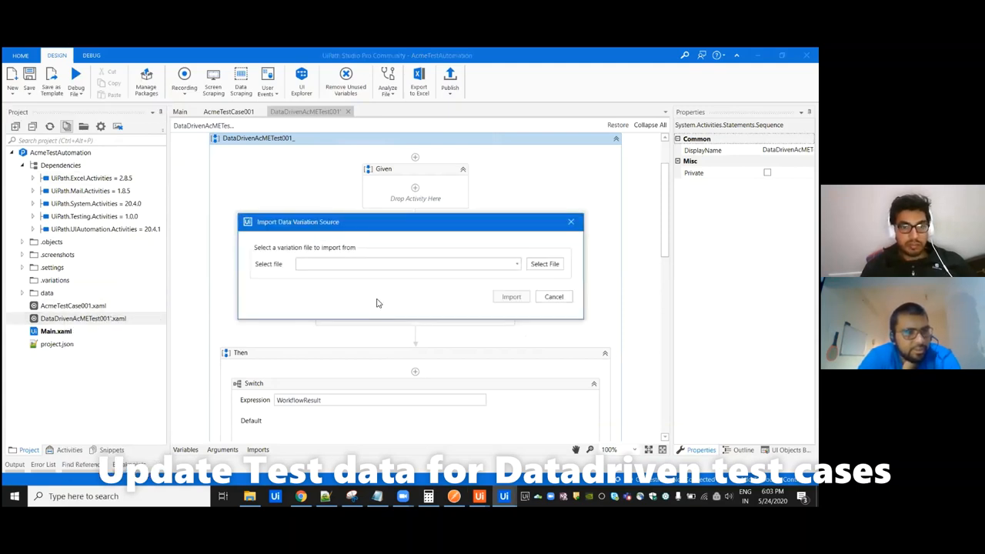
Import Sheet1 of ACMETestData.xlsx from the data folder as the new test data.
{"action": "left_click", "coordinate": [516, 264]}
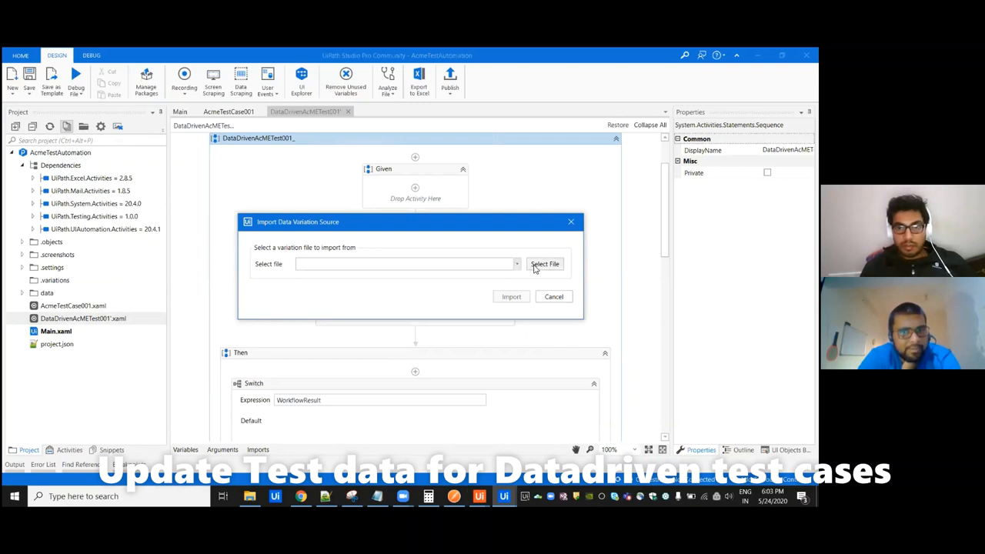
{"action": "left_click", "coordinate": [544, 264]}
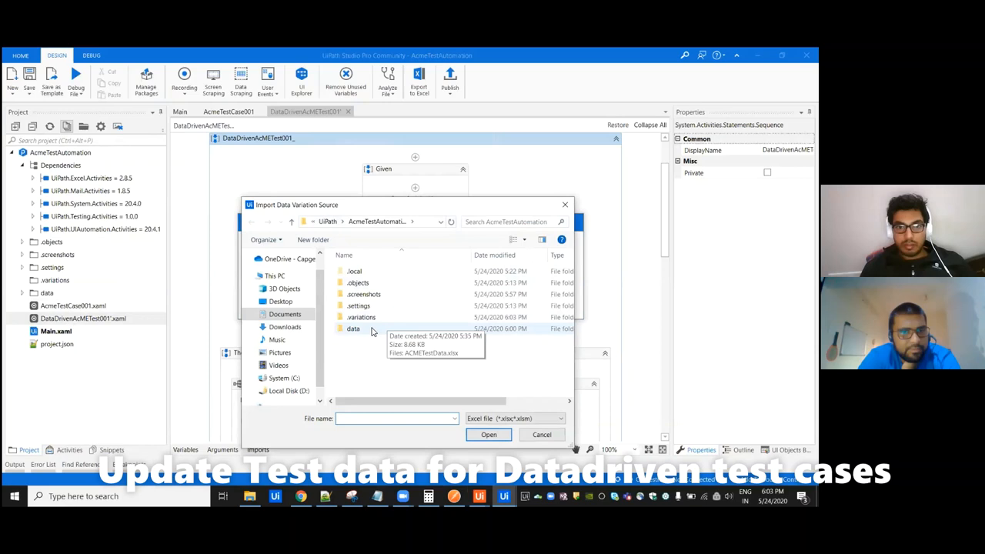
{"action": "double_click", "coordinate": [353, 329]}
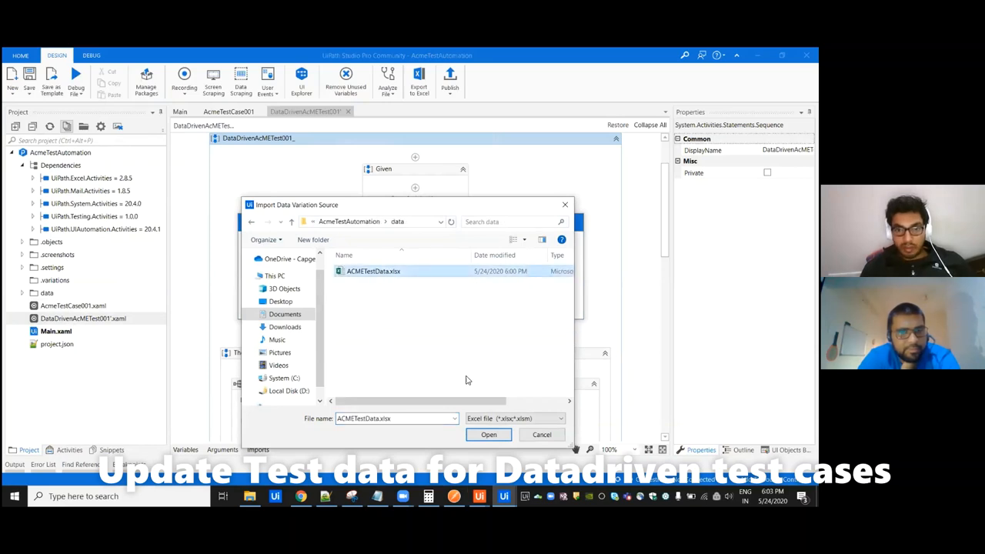
{"action": "left_click", "coordinate": [488, 435]}
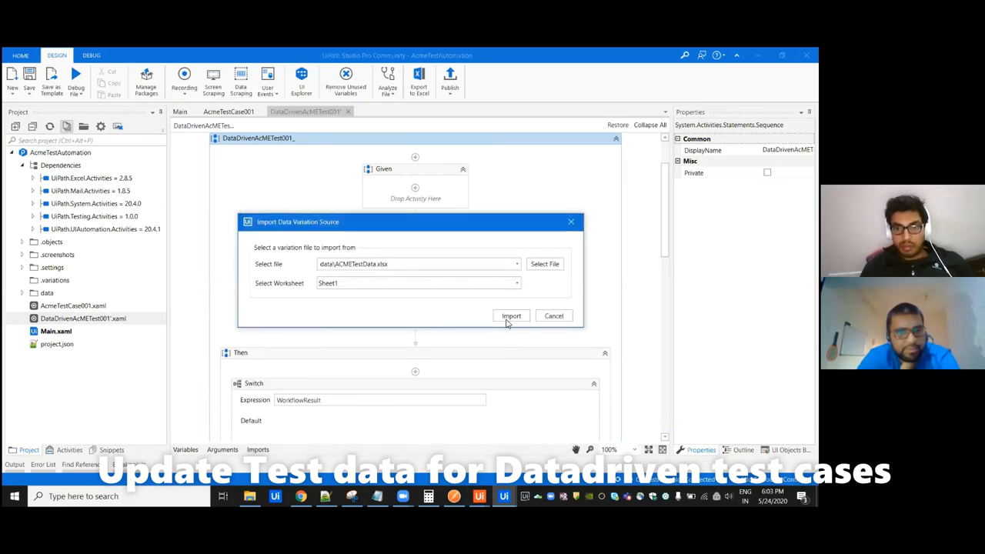
{"action": "left_click", "coordinate": [511, 316]}
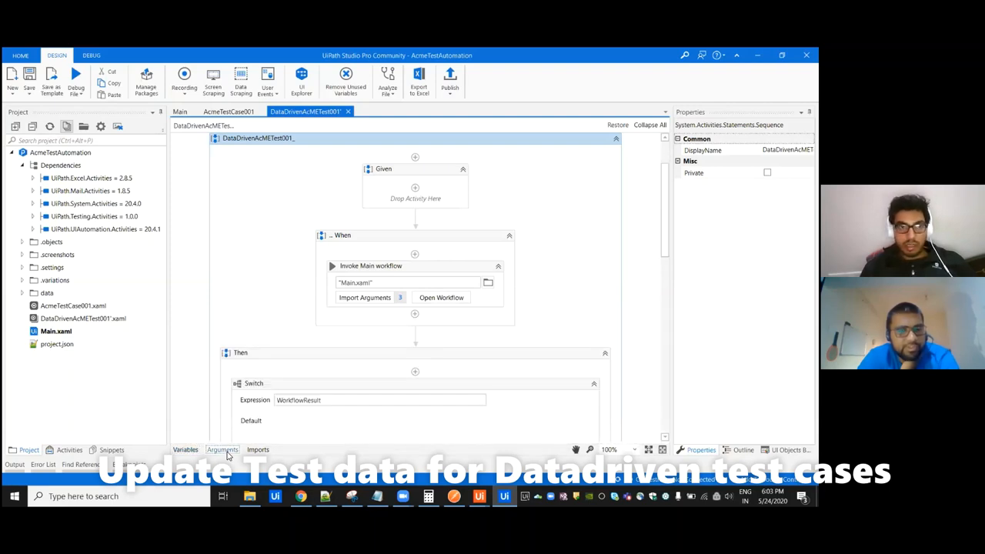
Choose Debug file with data variations from the Debug File dropdown.
{"action": "left_click", "coordinate": [75, 77]}
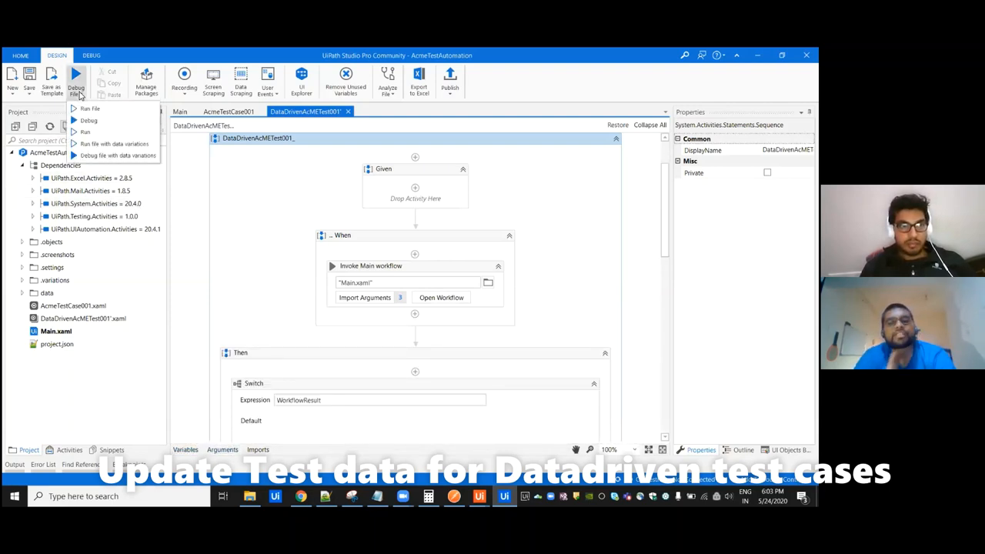
{"action": "left_click", "coordinate": [114, 143]}
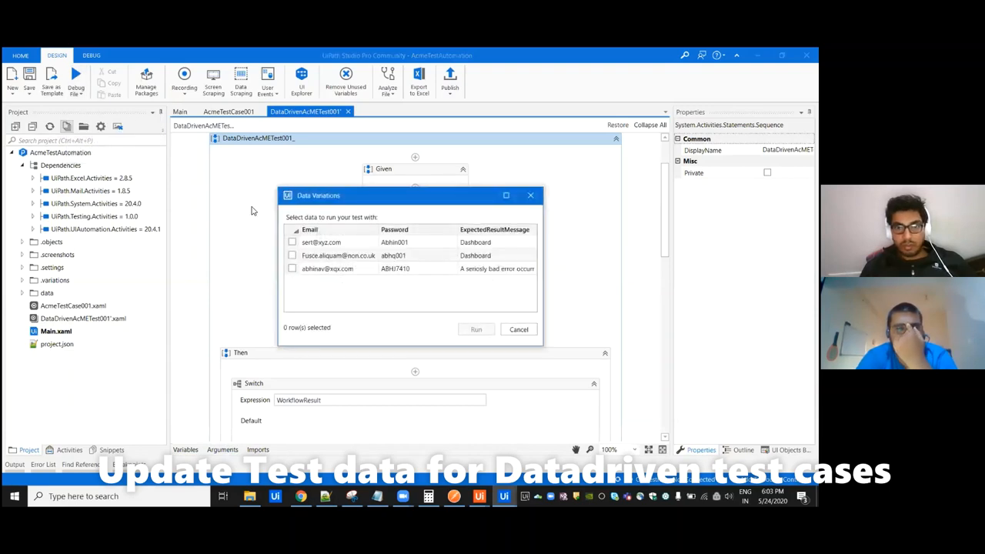